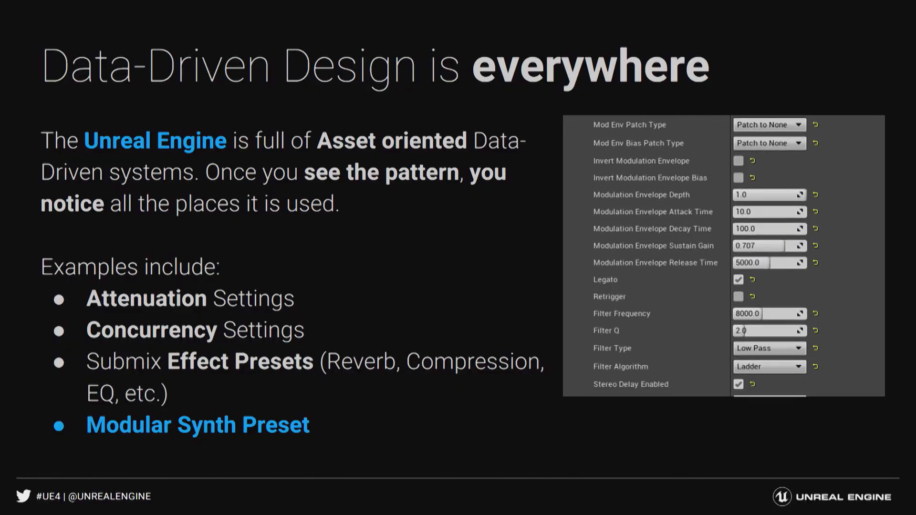
Scroll through the Modular Synth Preset settings image and advance to the Data Assets slide
scroll("down", 3)
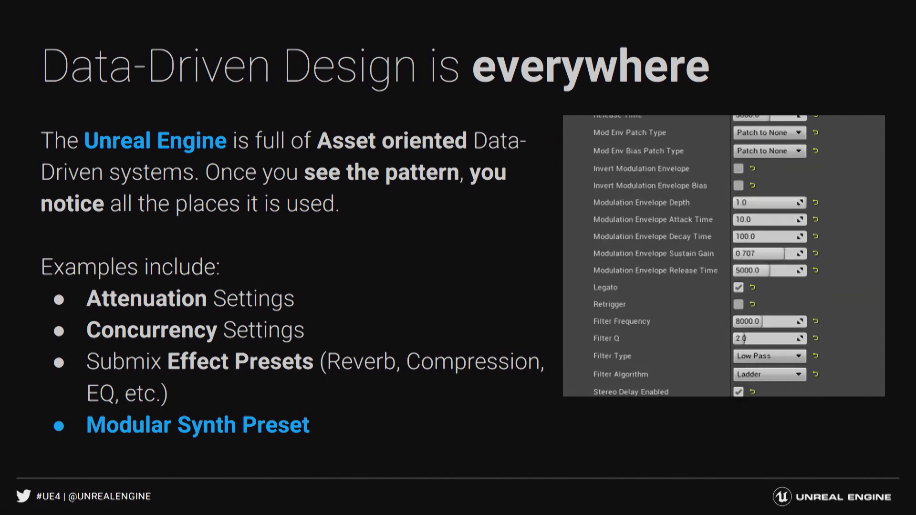
scroll("down", 3)
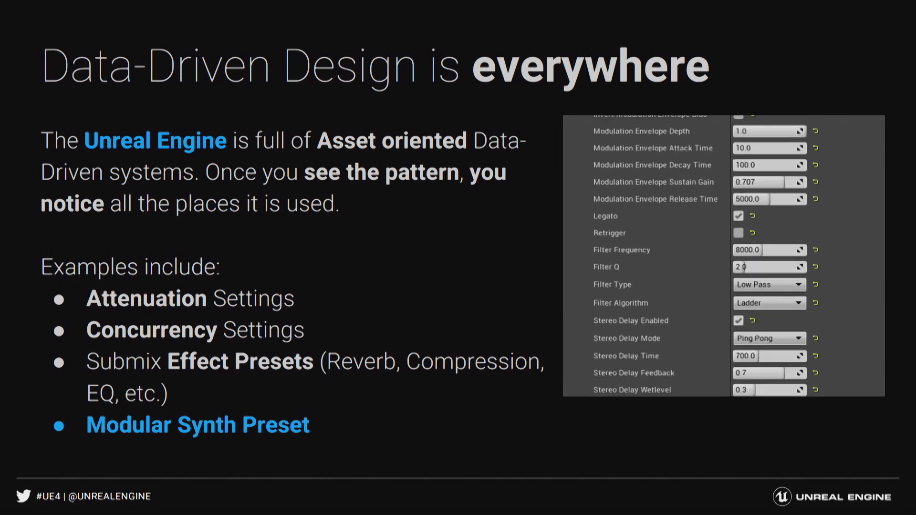
scroll("down", 3)
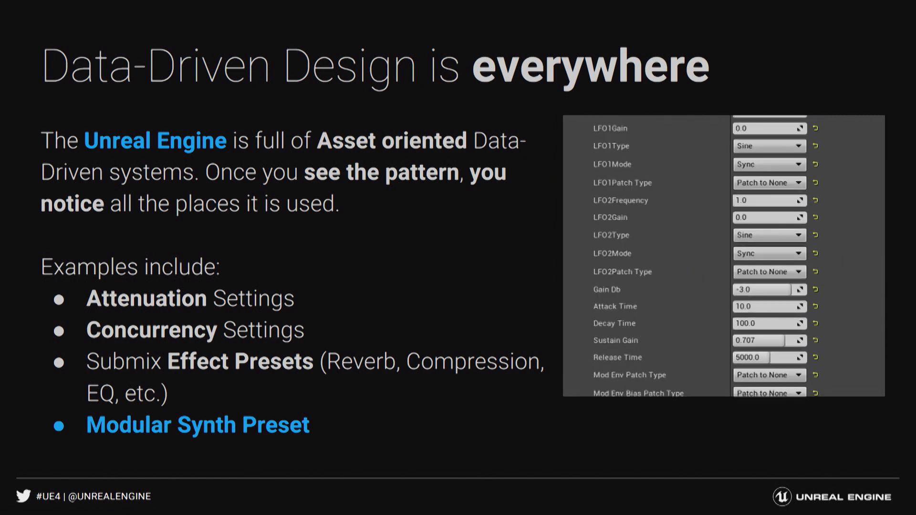
scroll("down", 3)
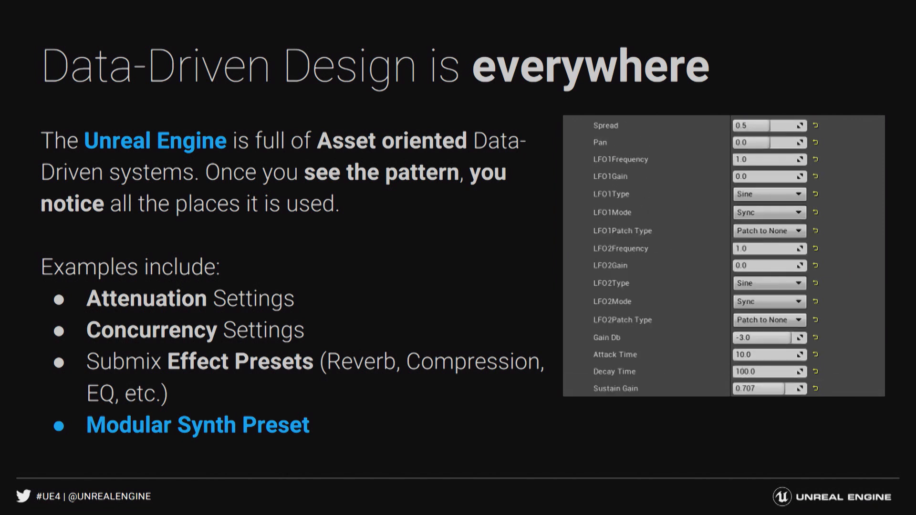
key("Right")
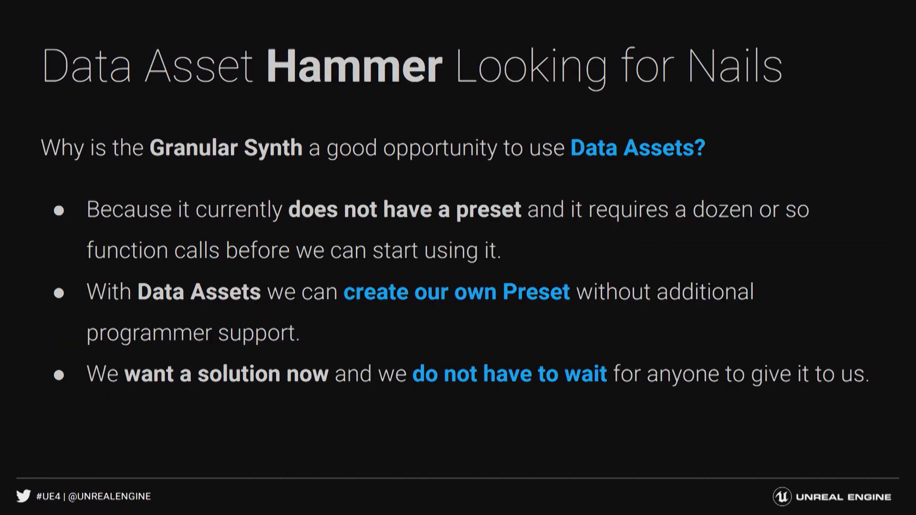